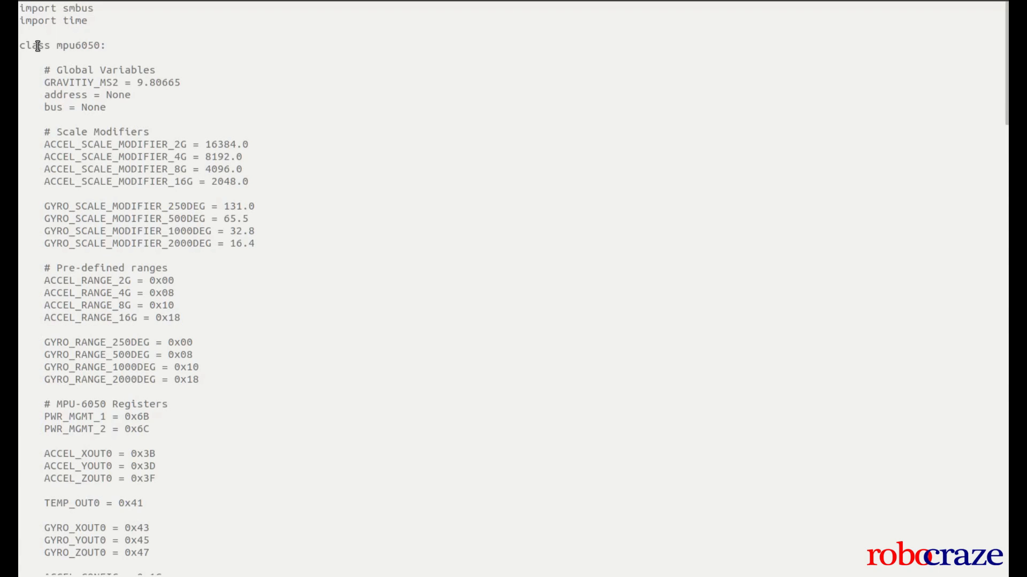
Scroll from the top of the mpu6050 class down to the register constants and __init__ waking the sensor
double_click(62, 45)
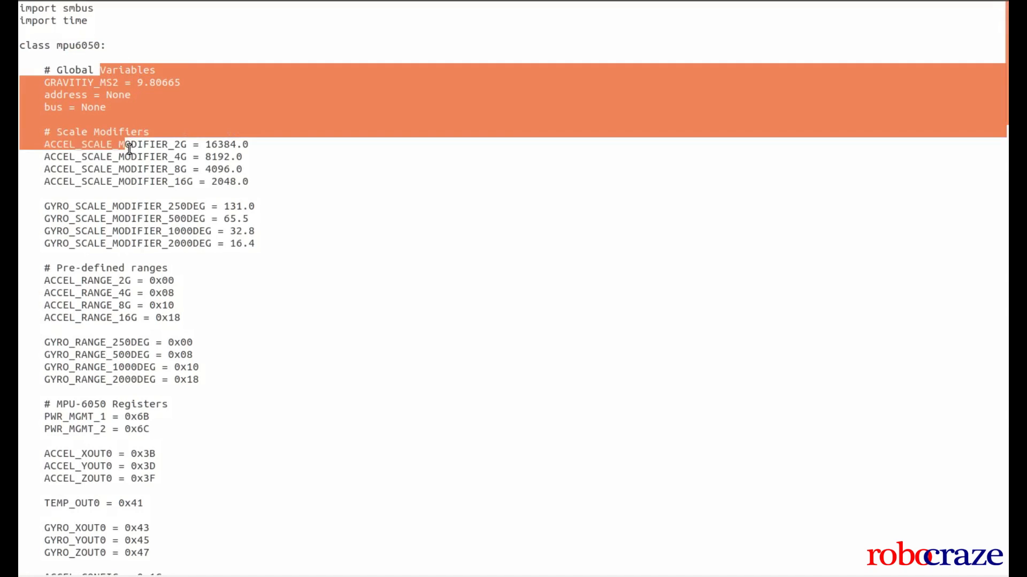
scroll(down, 3)
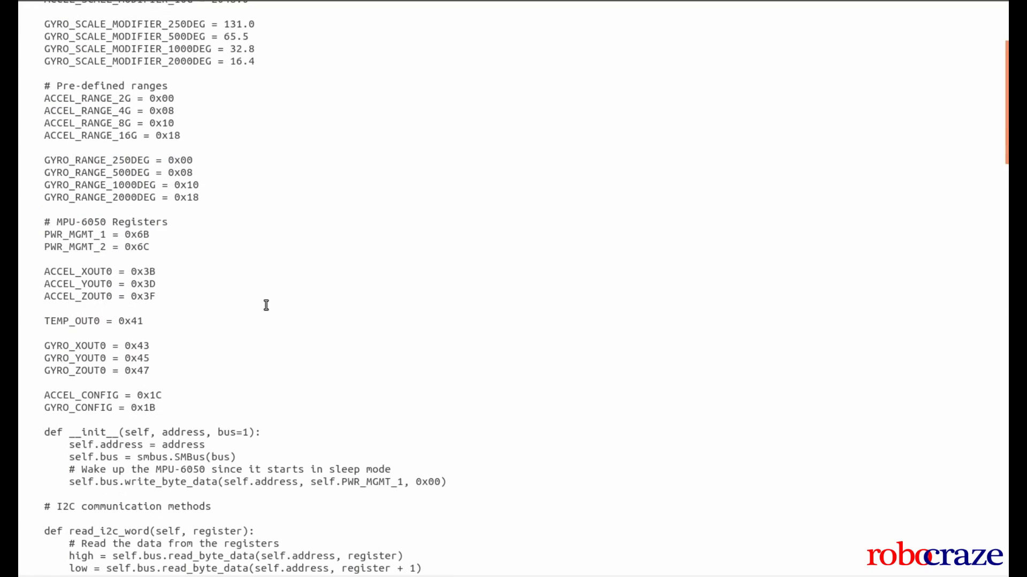
Scroll through read_i2c_word, the accel range methods and get_accel_data down to set_gyro_range and read_gyro_range
scroll(down, 3)
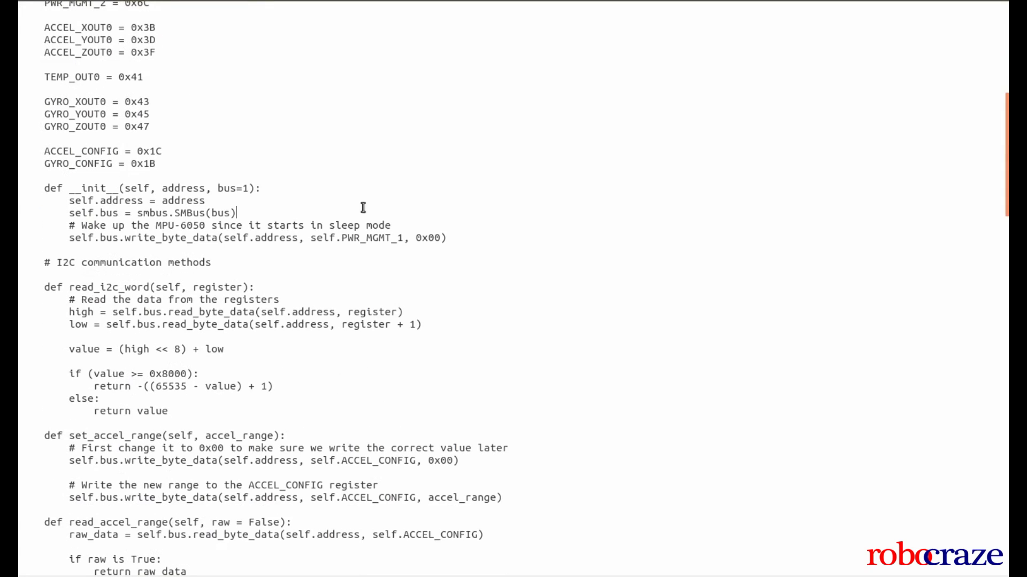
mouse_move(129, 262)
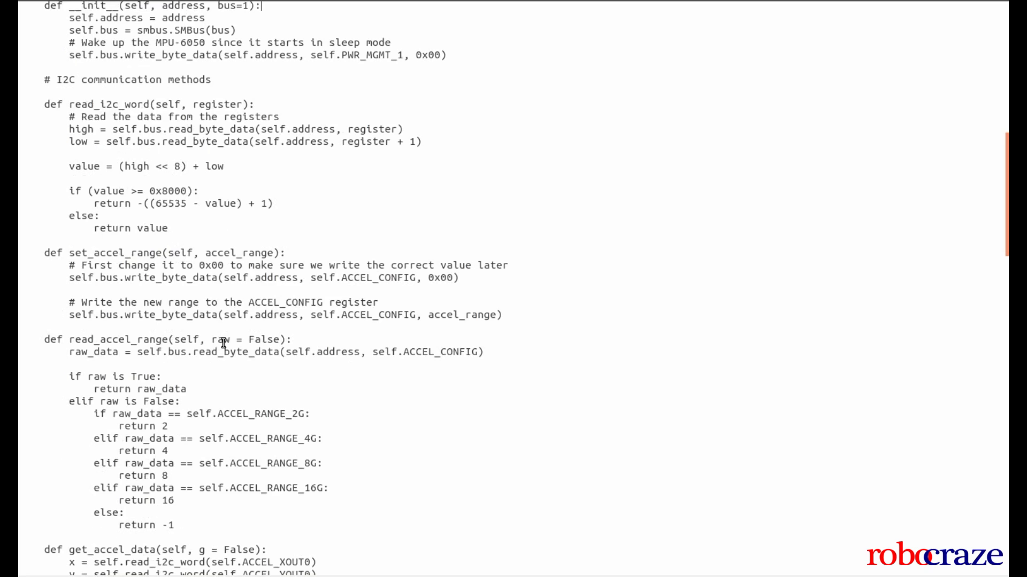
scroll(down, 3)
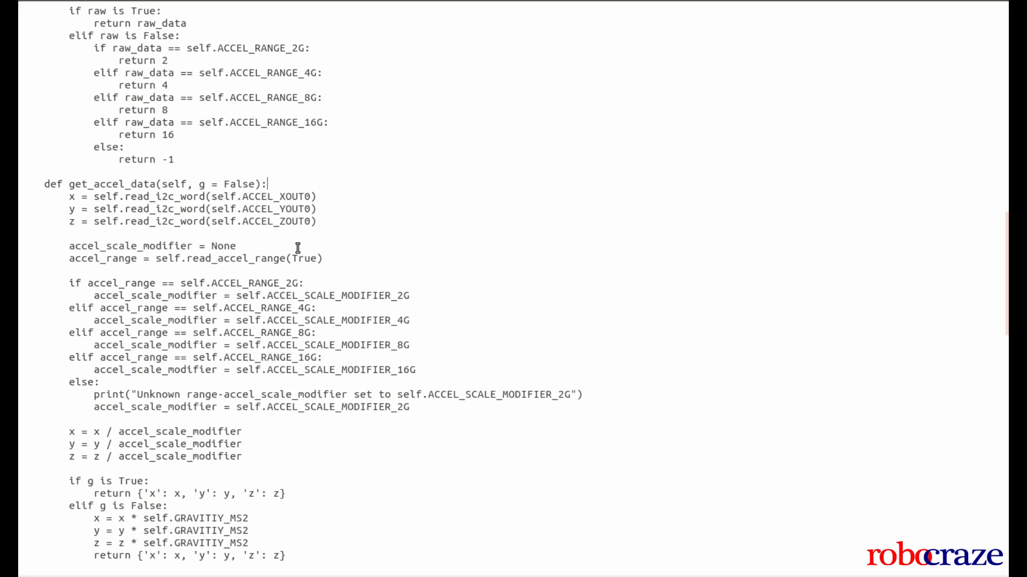
scroll(down, 3)
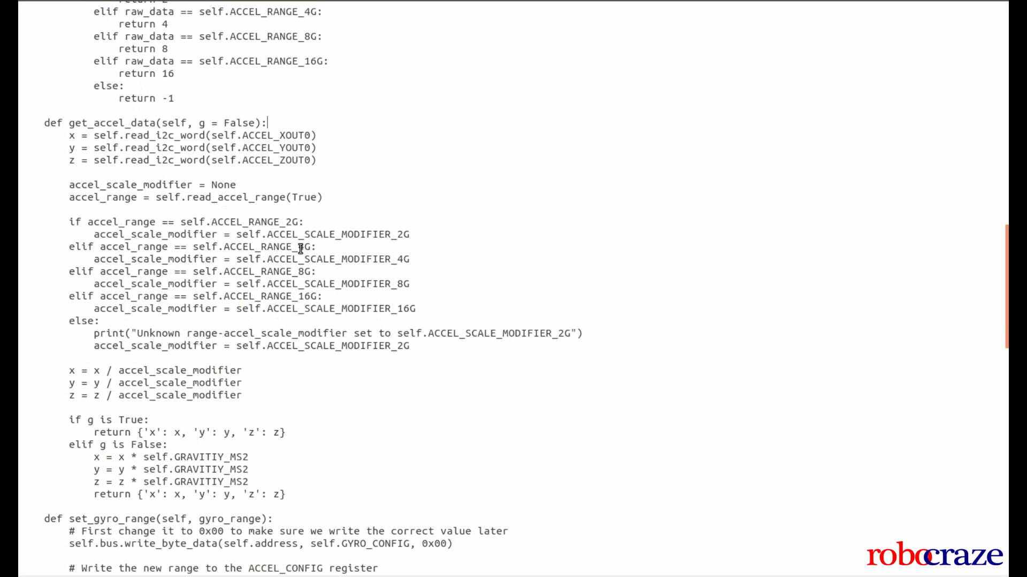
scroll(down, 3)
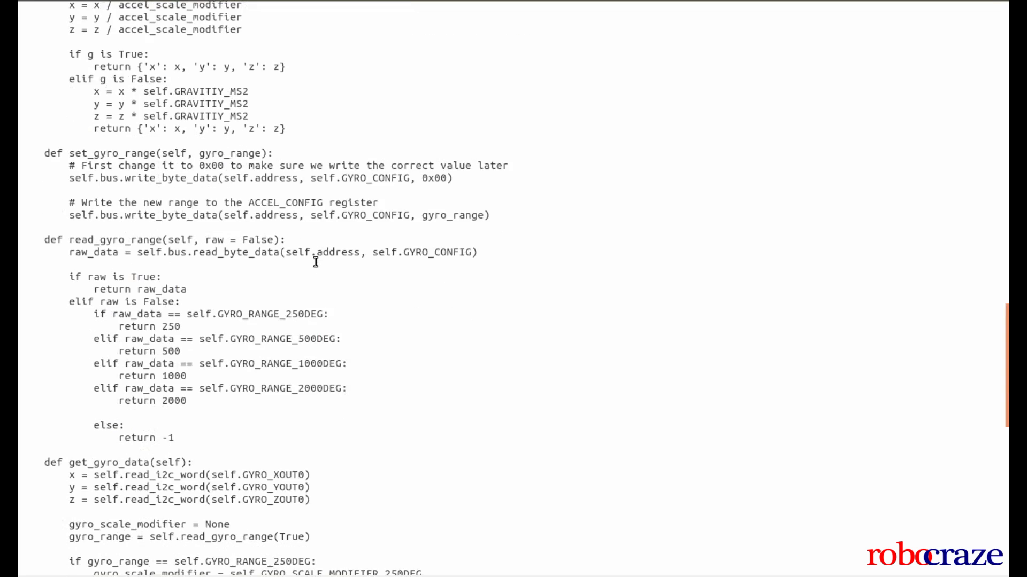
Scroll past read_gyro_range, highlighting the get_gyro_data definition, down to the start of get_all_data
scroll(down, 3)
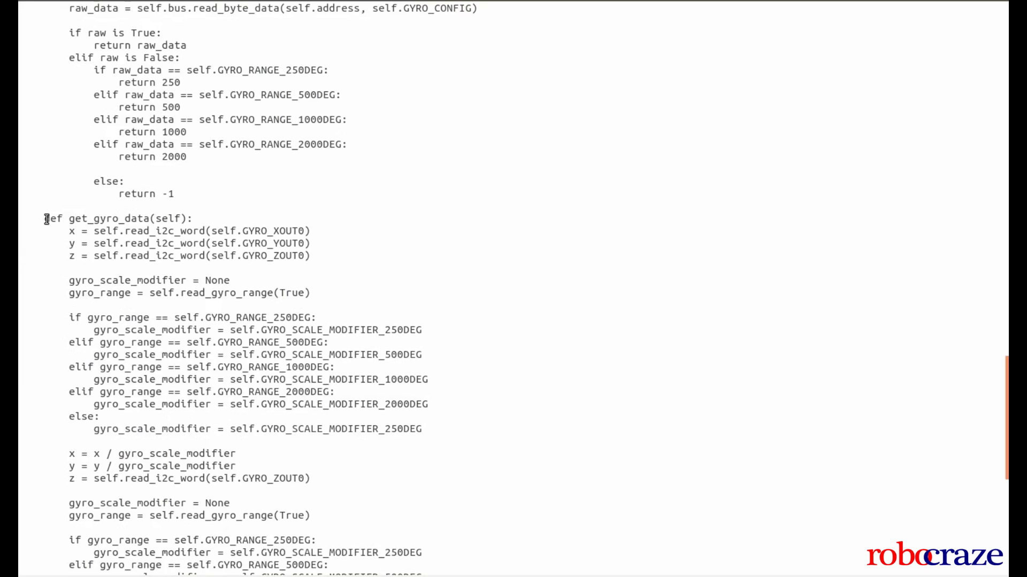
double_click(118, 218)
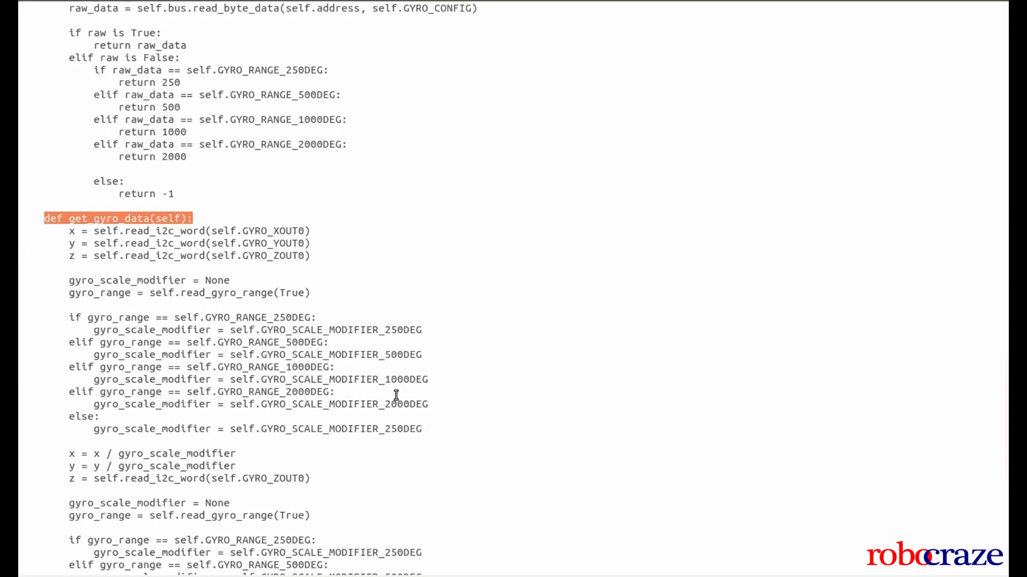
scroll(down, 3)
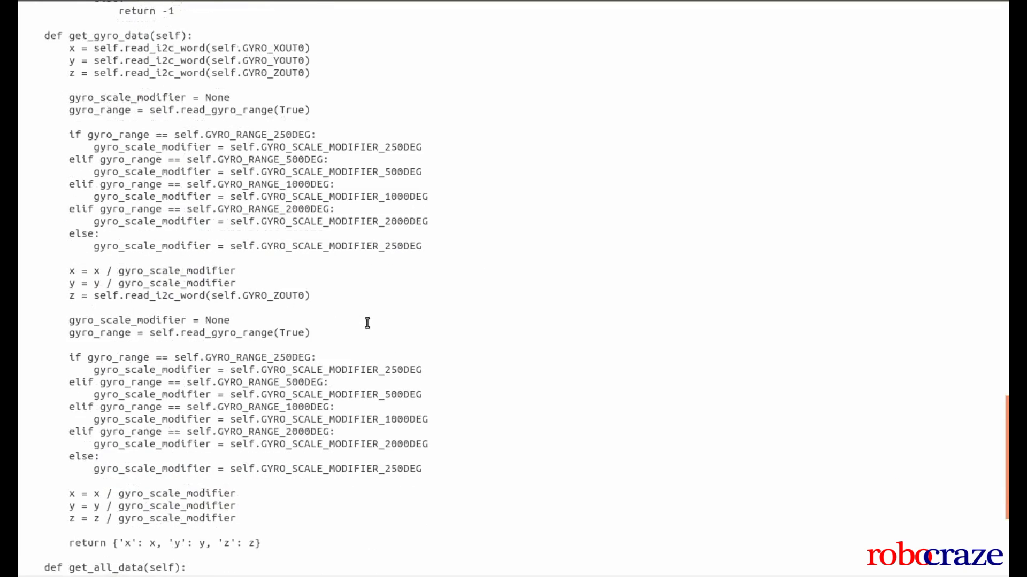
scroll(down, 3)
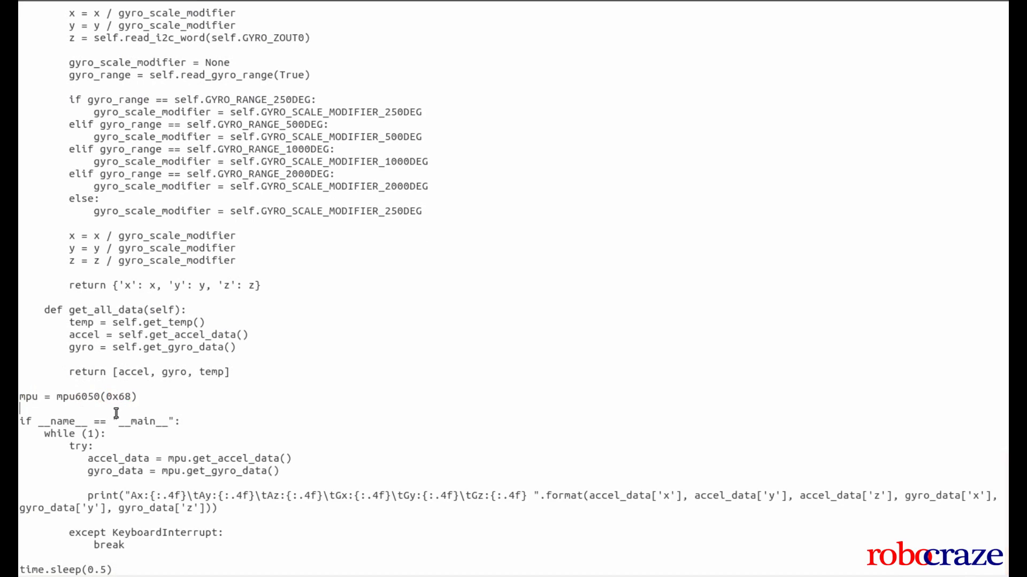
mouse_move(148, 451)
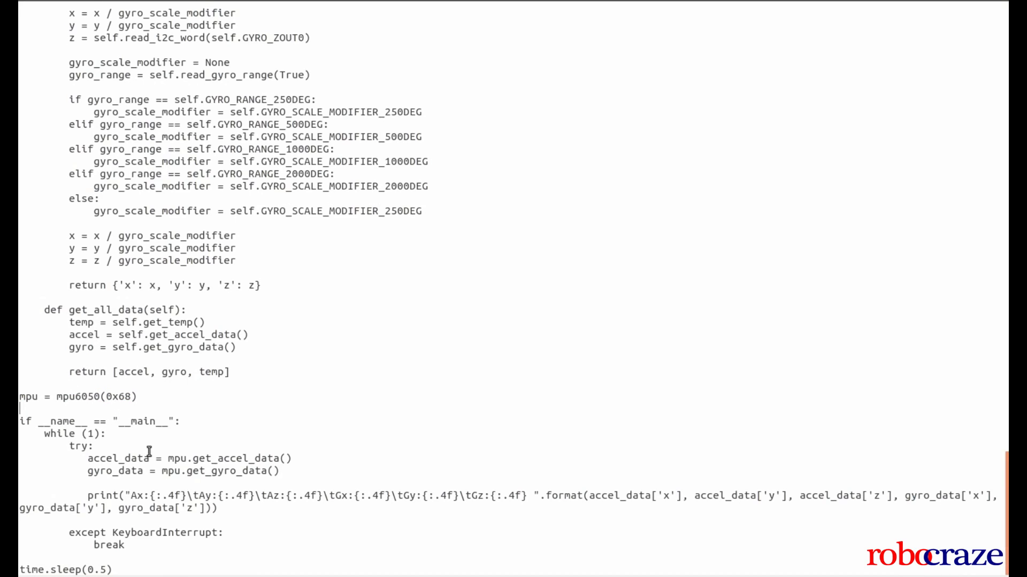
double_click(150, 459)
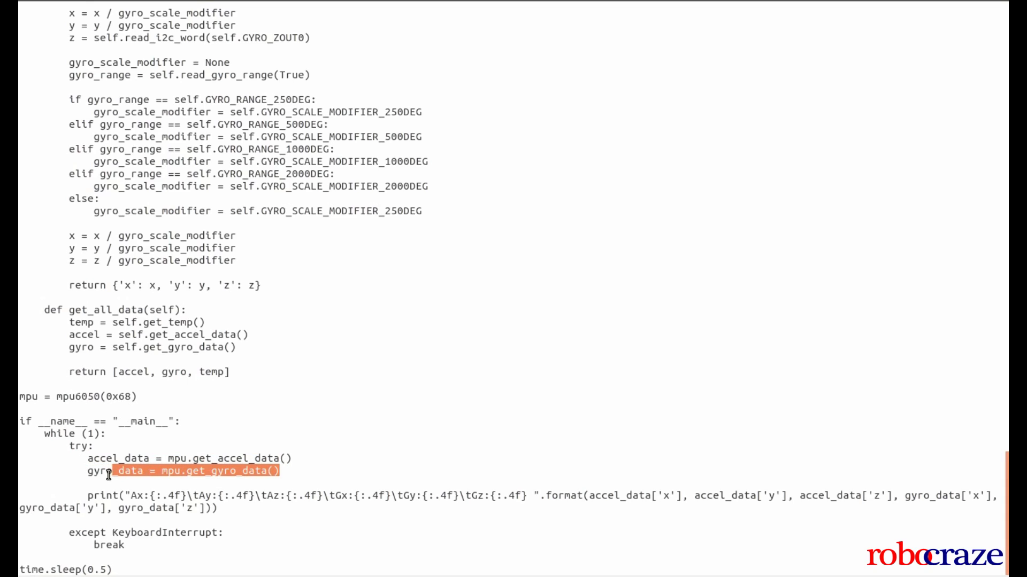
mouse_move(113, 490)
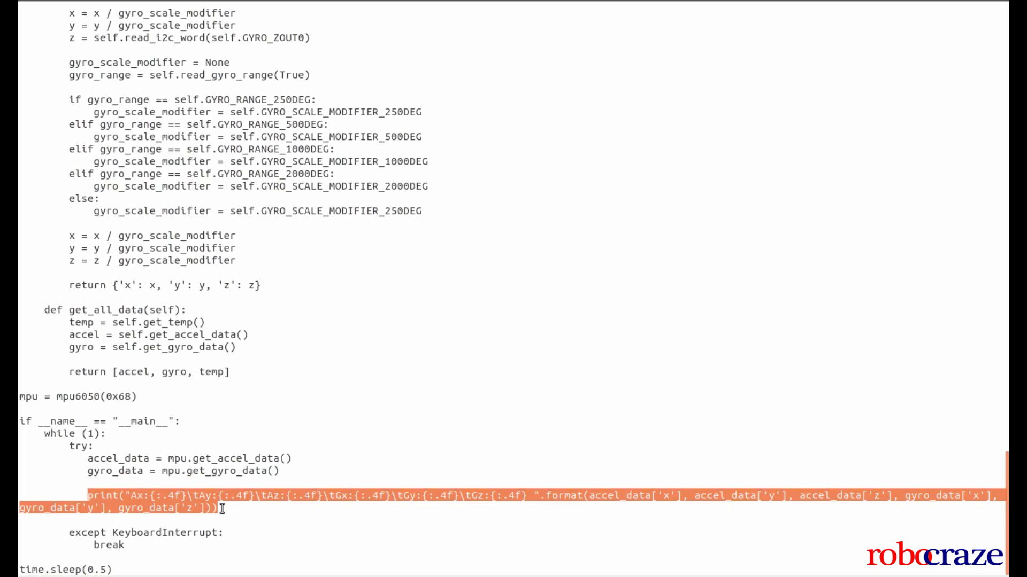
mouse_move(232, 544)
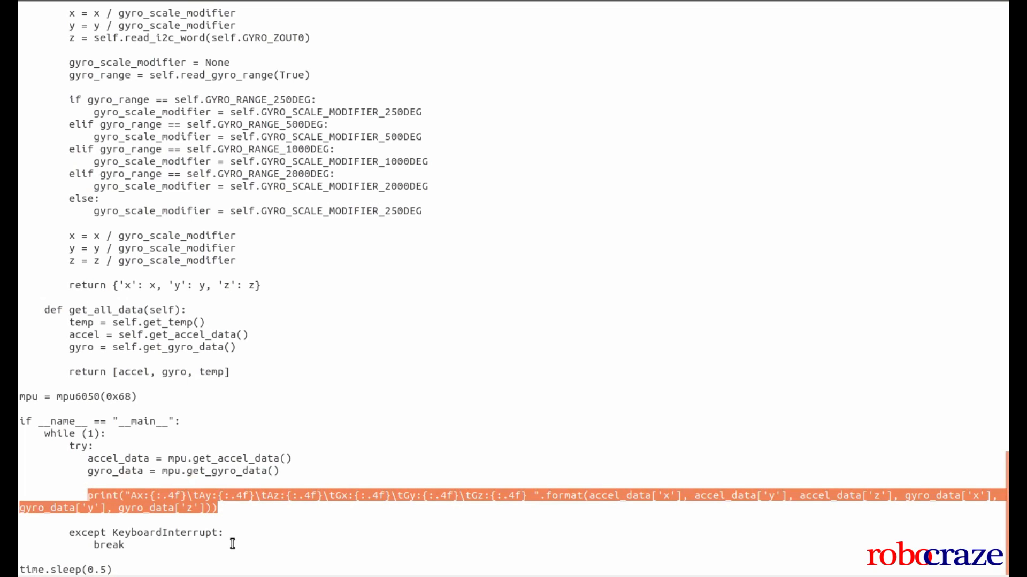